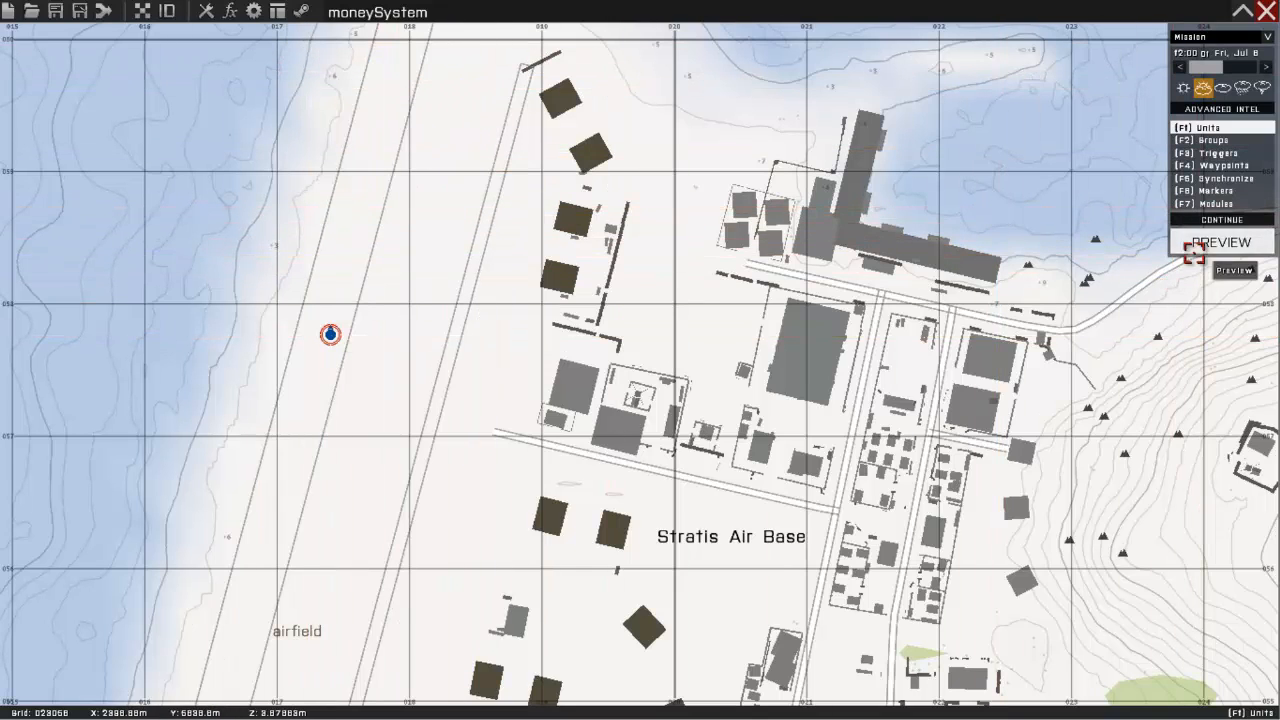
- Preview the moneySystem mission from Eden and check the player's Count Cash hint
{"action": "left_click", "coordinate": [1221, 242]}
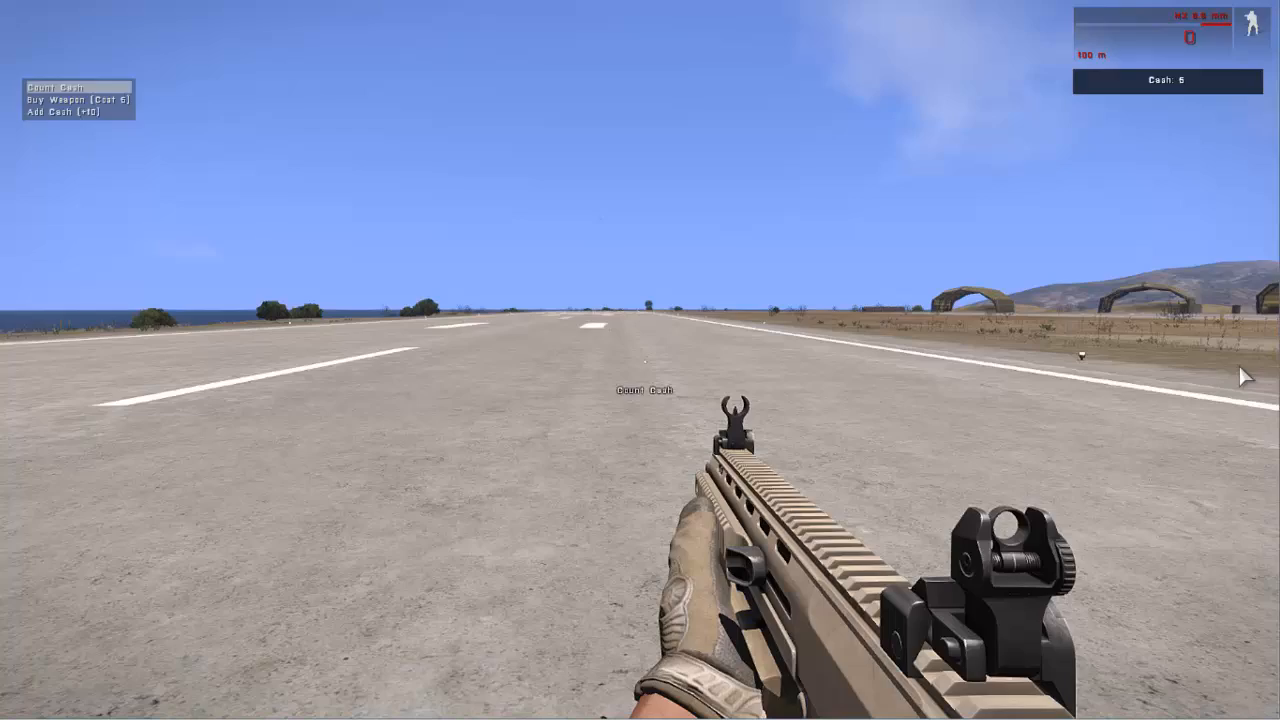
{"action": "key", "text": "Escape"}
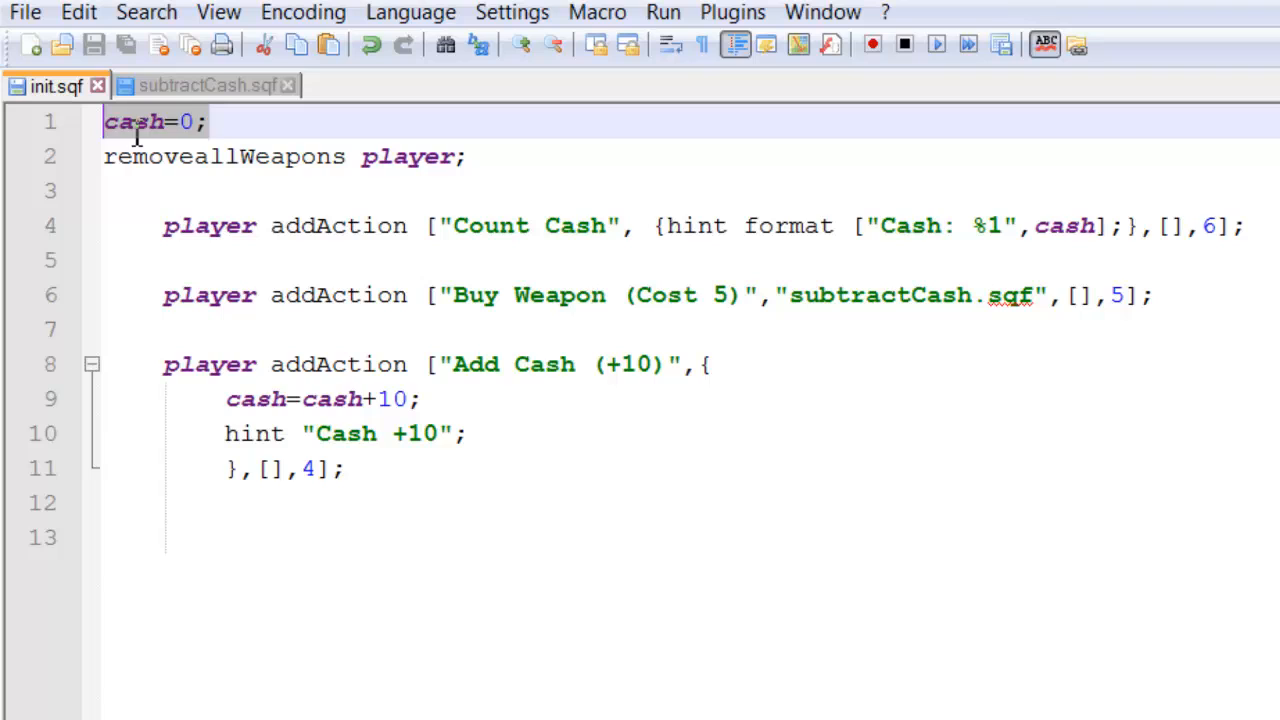
{"action": "mouse_move", "coordinate": [65, 150]}
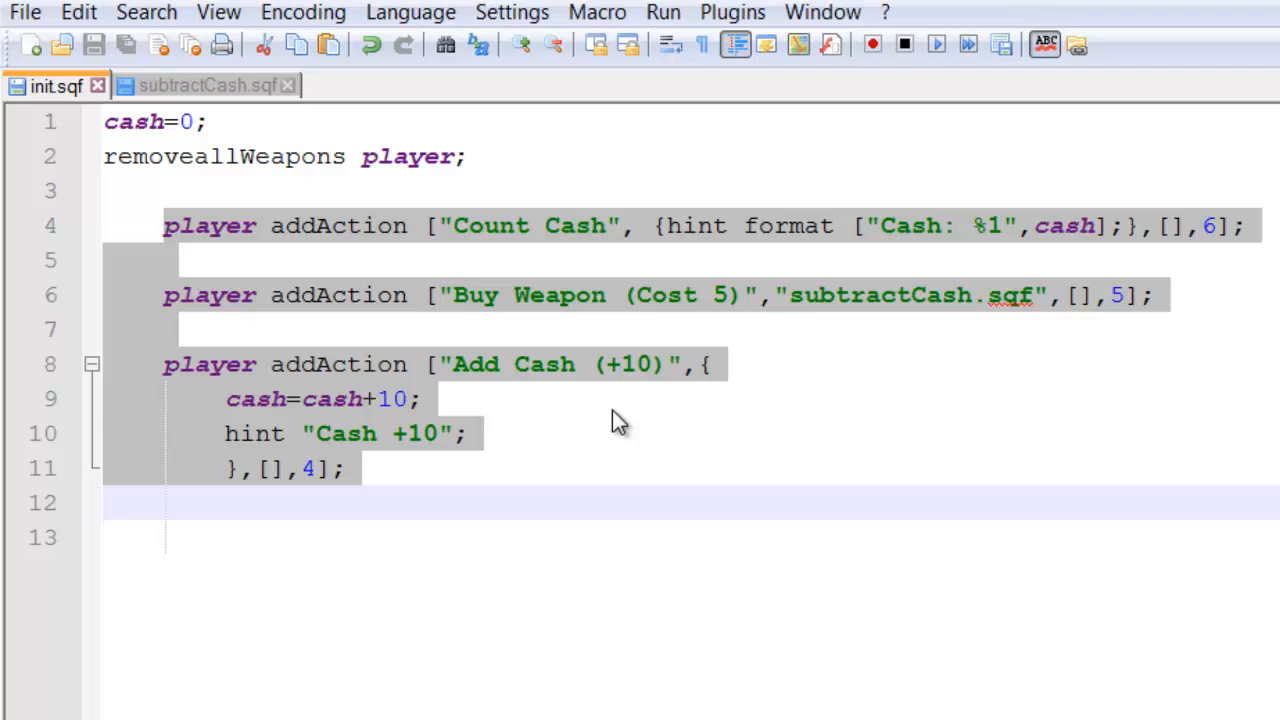
{"action": "left_click", "coordinate": [235, 225]}
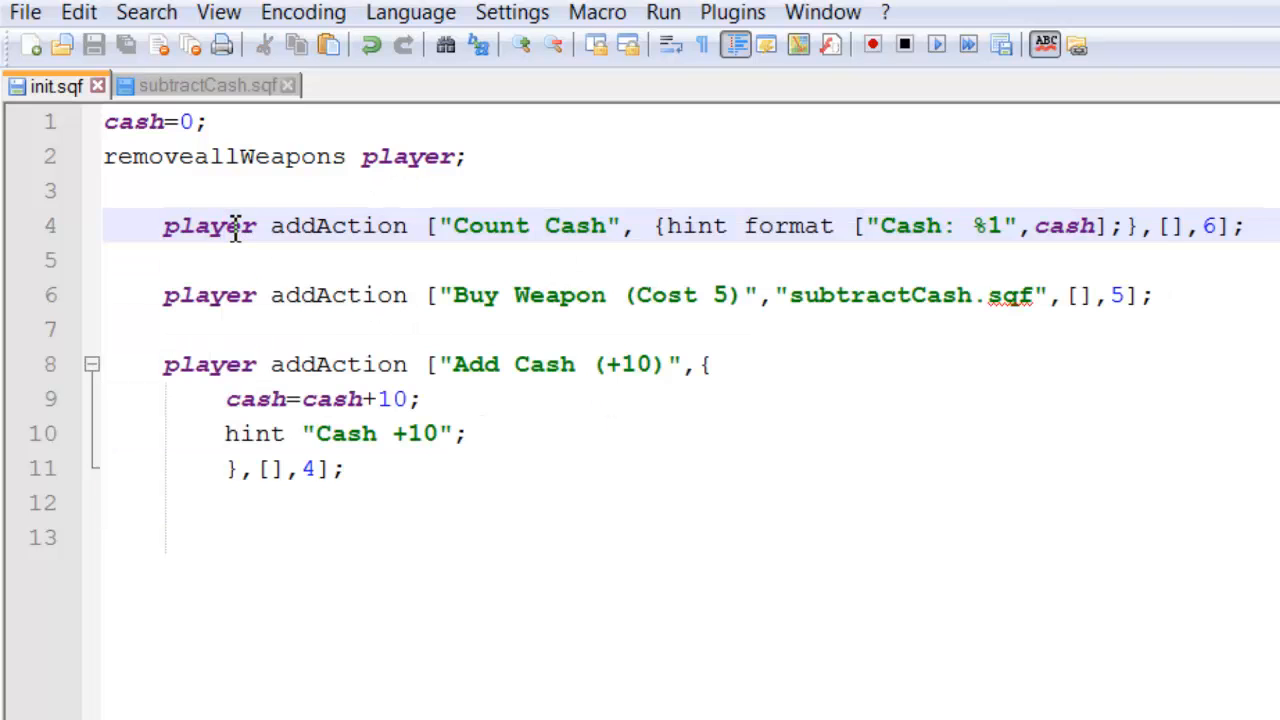
{"action": "double_click", "coordinate": [209, 225]}
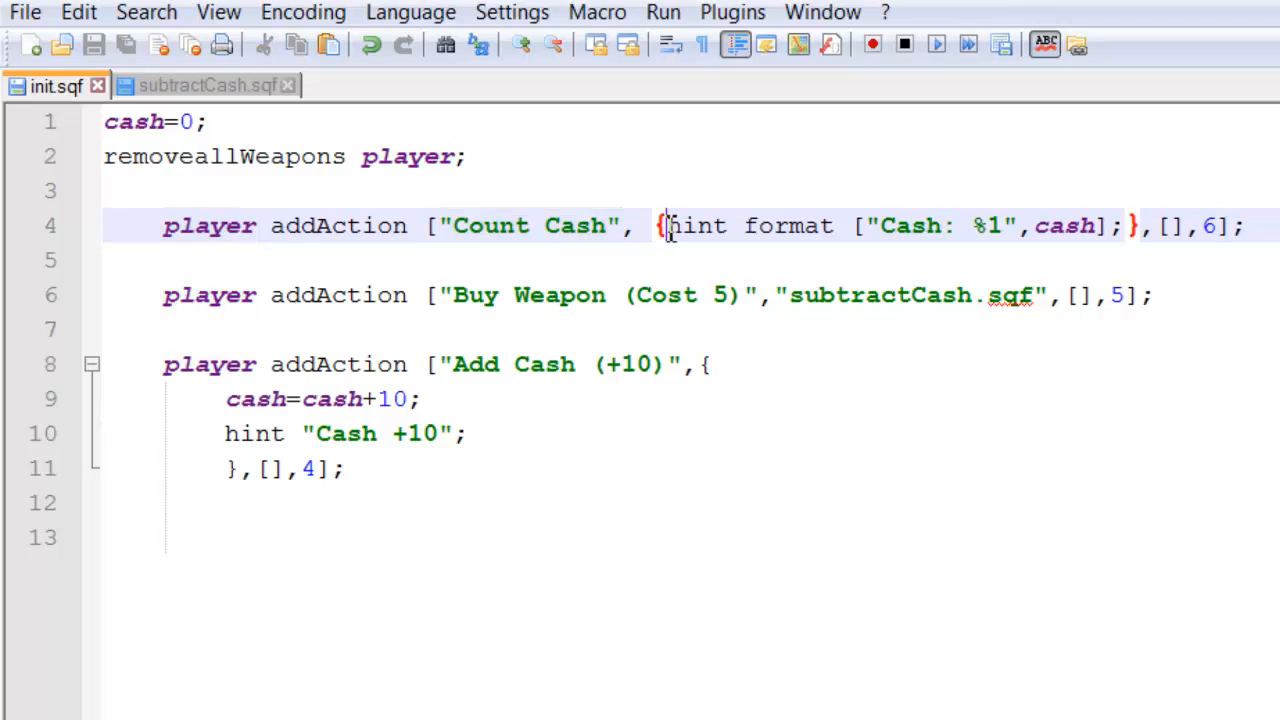
{"action": "left_click_drag", "start_coordinate": [665, 225], "coordinate": [1125, 225]}
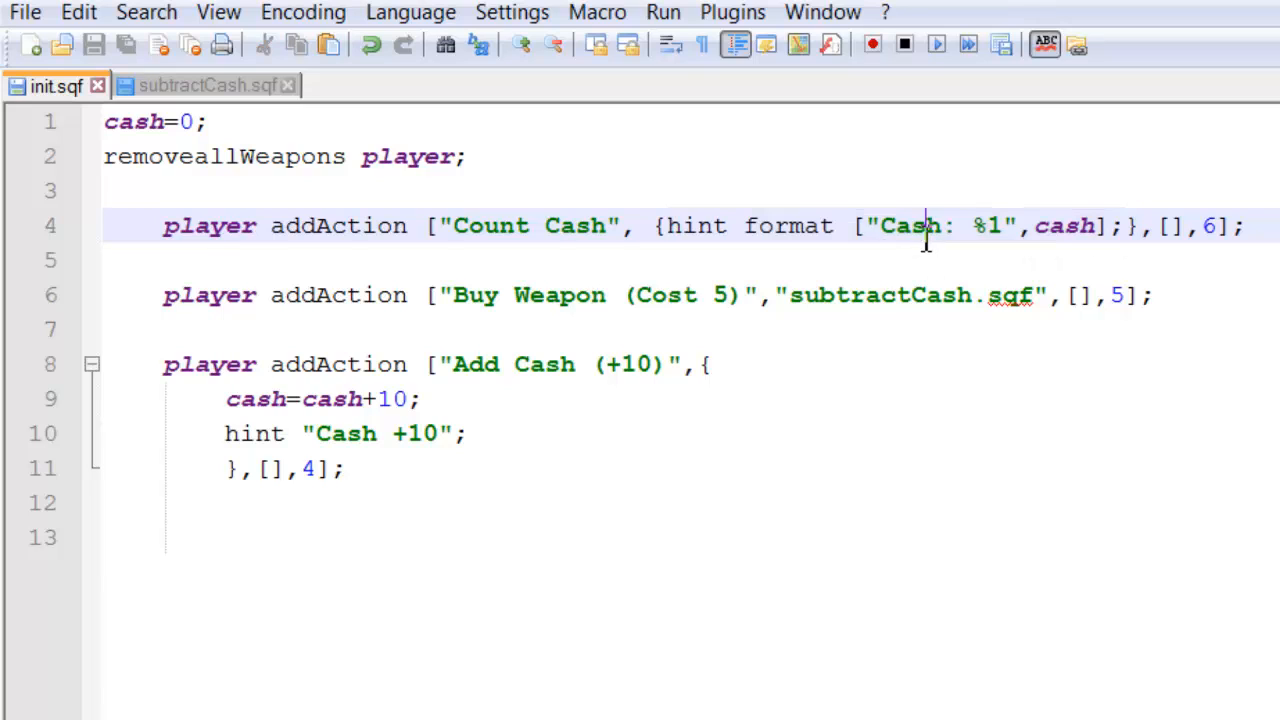
{"action": "double_click", "coordinate": [908, 225]}
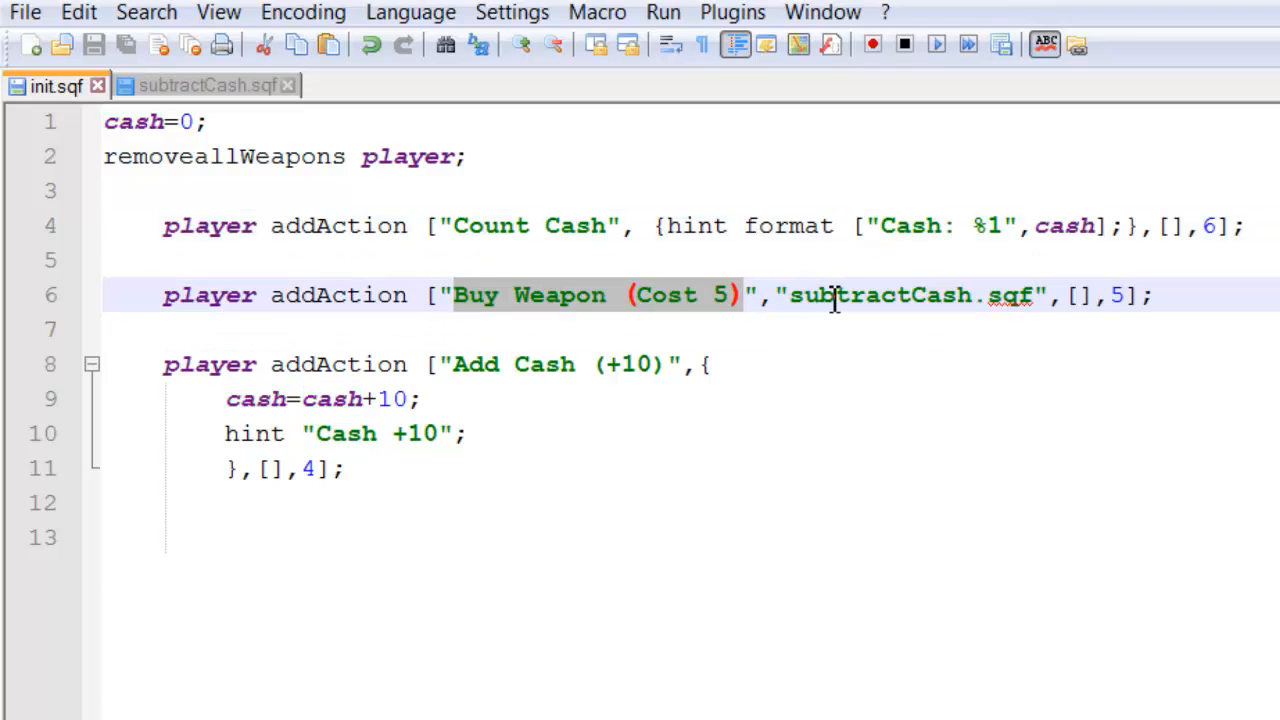
{"action": "mouse_move", "coordinate": [160, 85]}
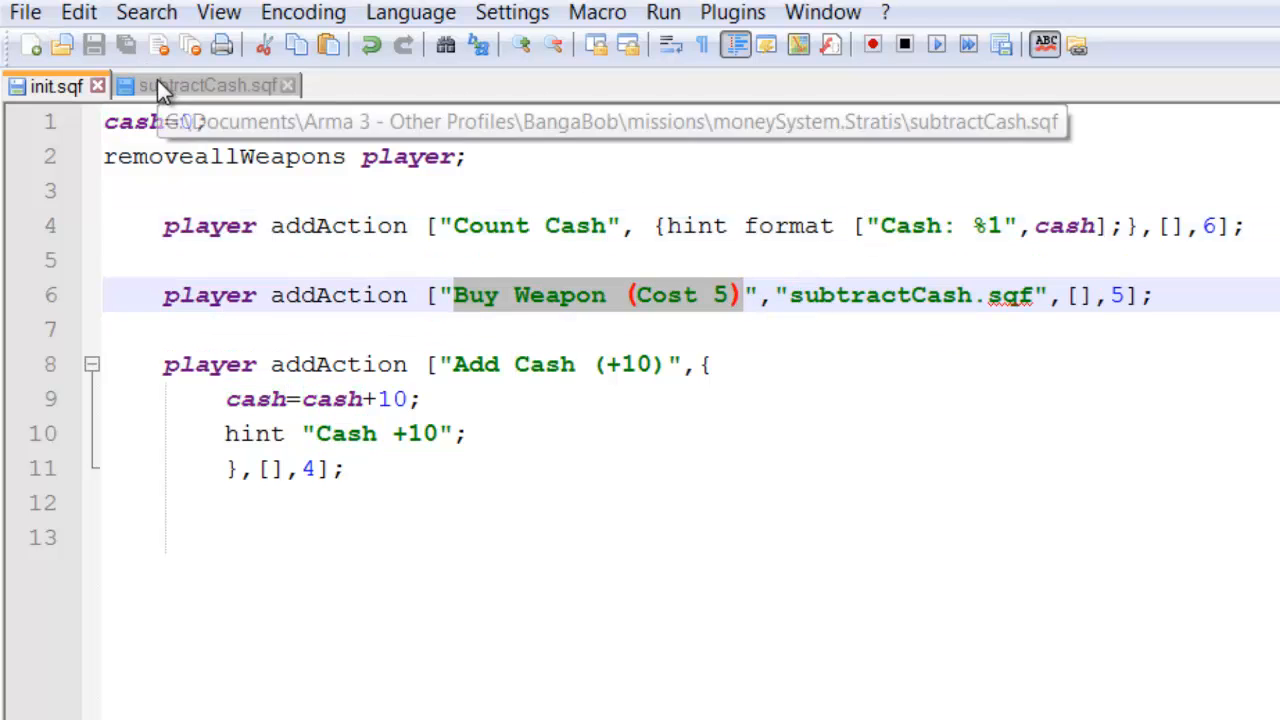
- In subtractCash.sqf, highlight _id and _cost and retype the >= cost check
{"action": "left_click", "coordinate": [205, 85]}
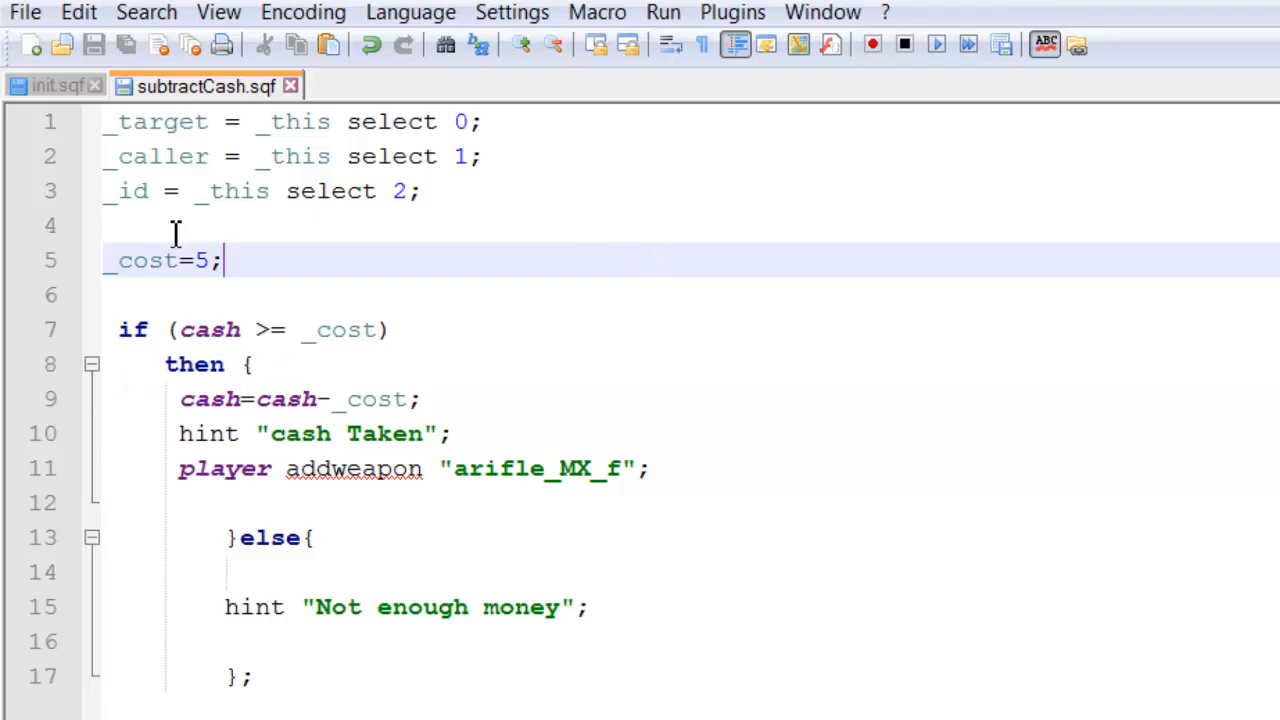
{"action": "mouse_move", "coordinate": [152, 217]}
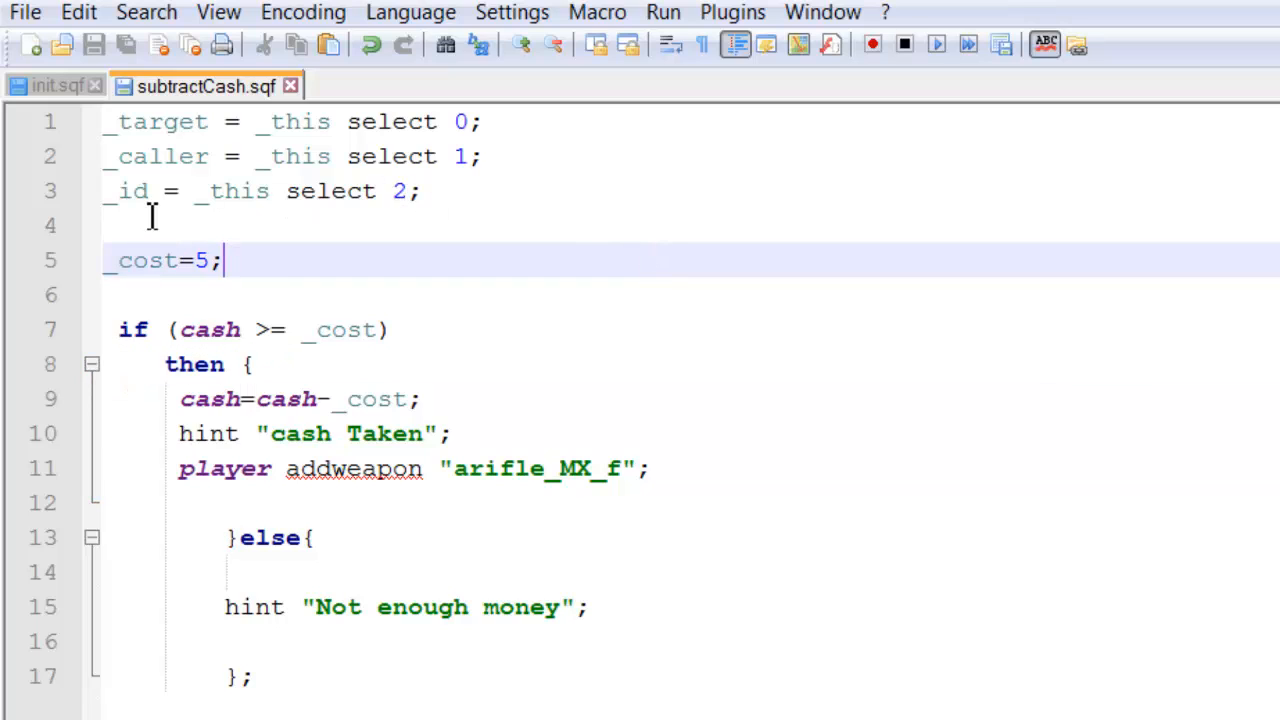
{"action": "double_click", "coordinate": [155, 121]}
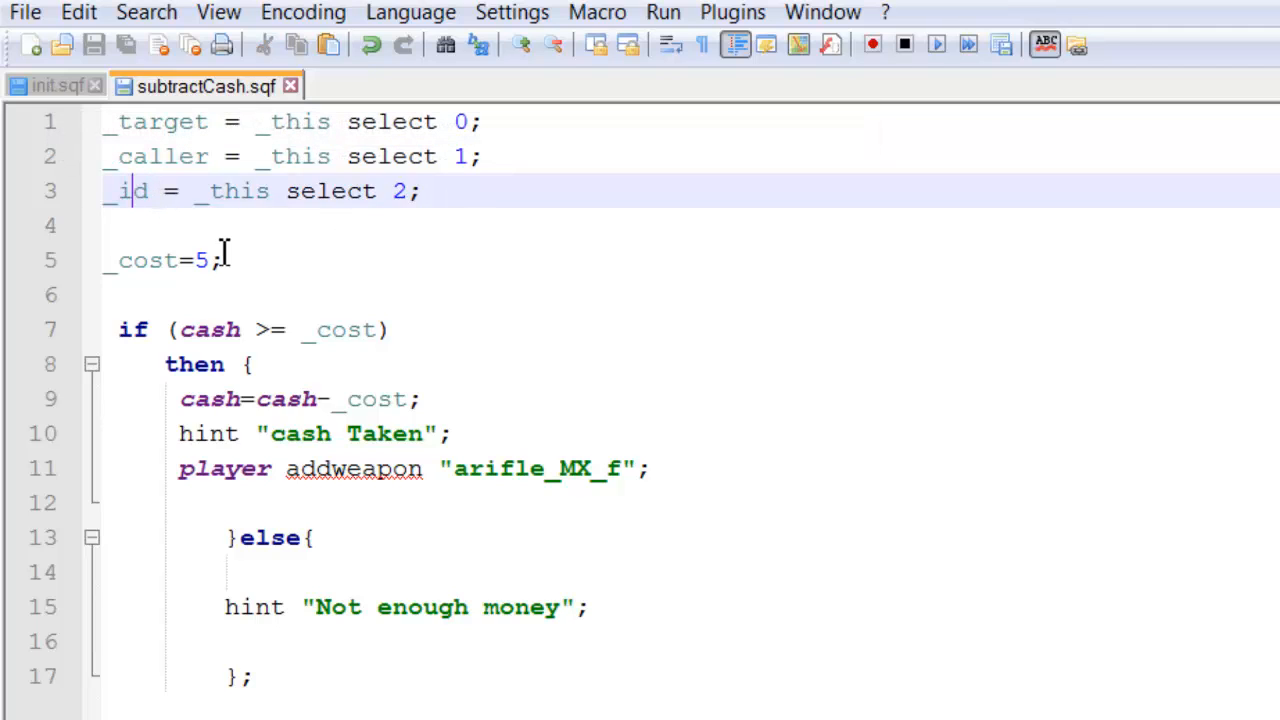
{"action": "mouse_move", "coordinate": [205, 225]}
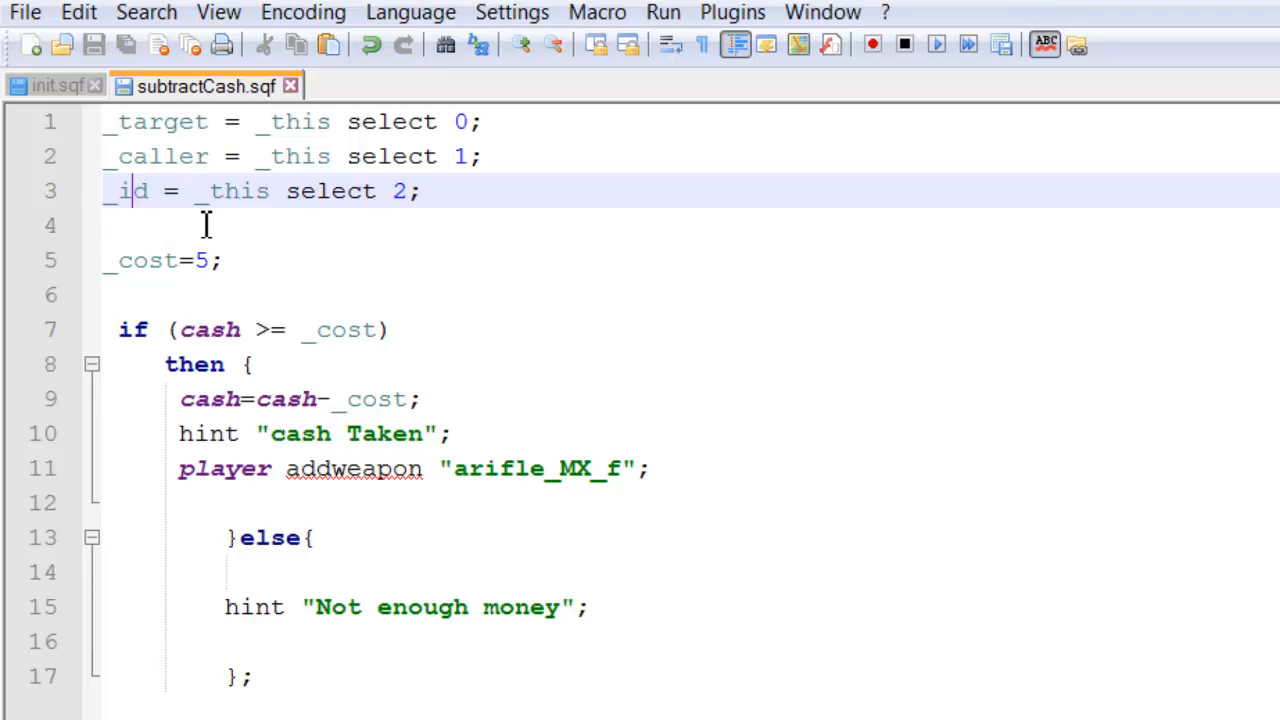
{"action": "double_click", "coordinate": [148, 260]}
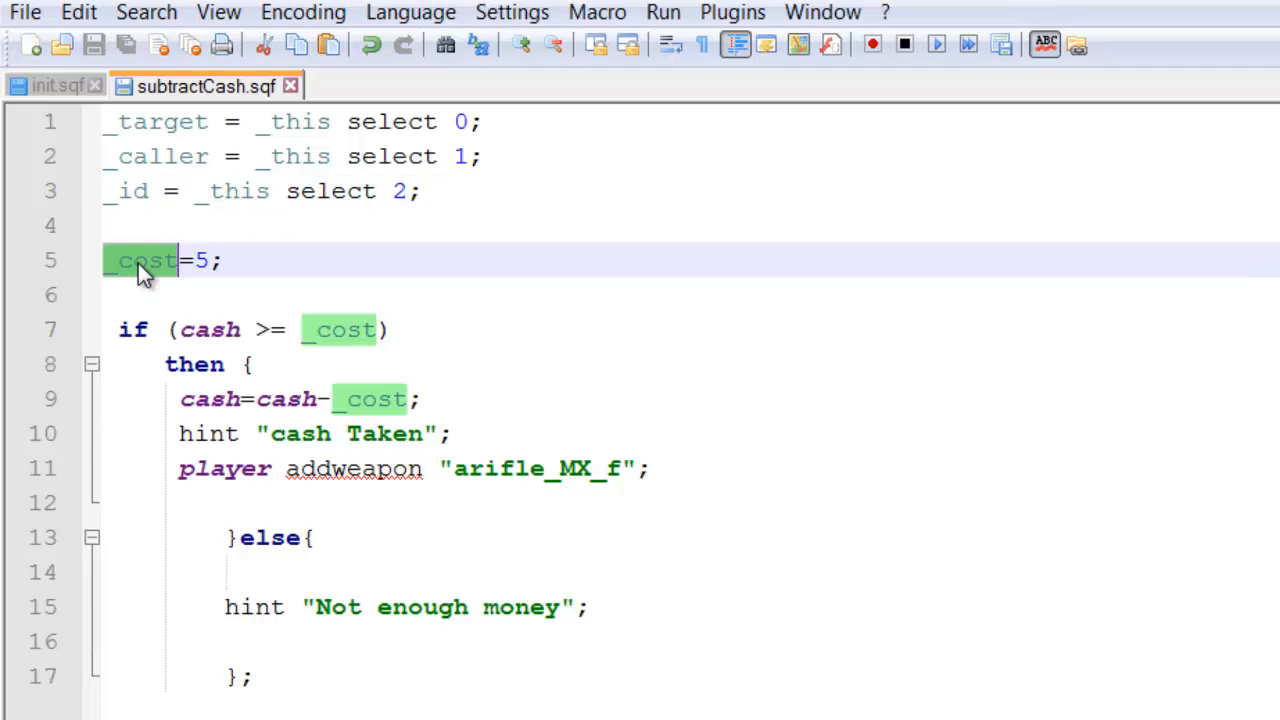
{"action": "mouse_move", "coordinate": [22, 365]}
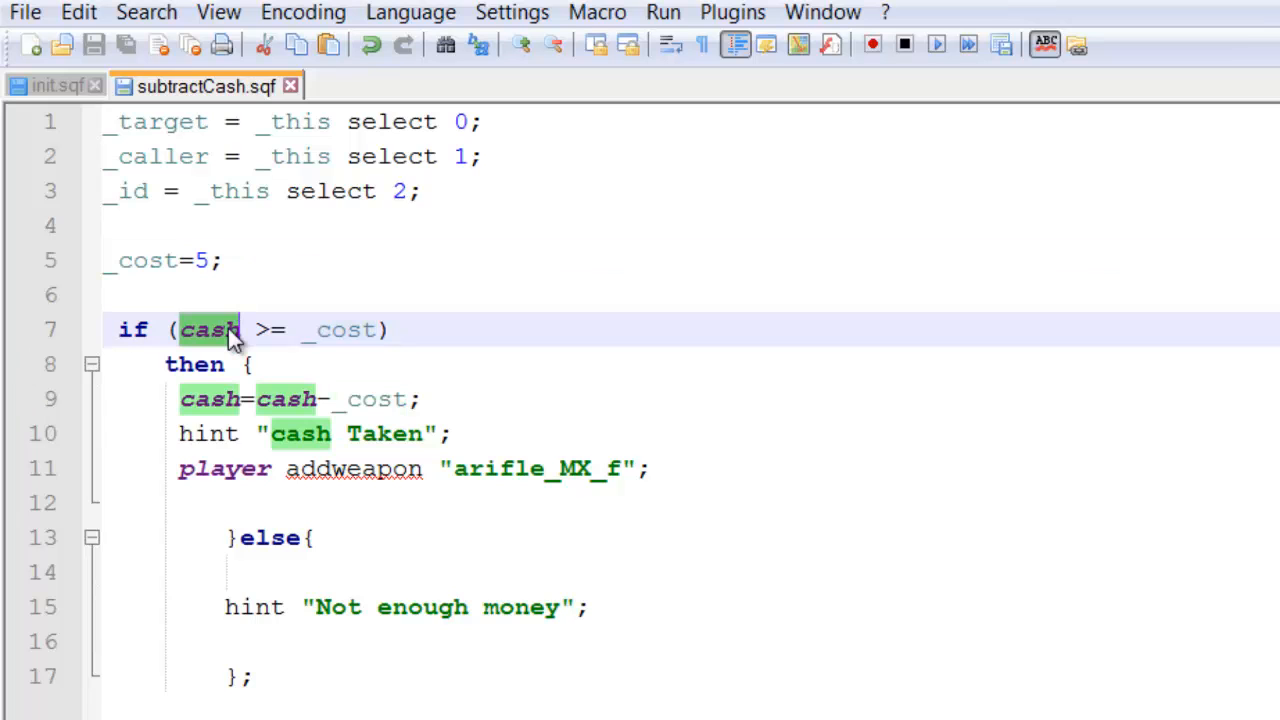
{"action": "left_click", "coordinate": [56, 85]}
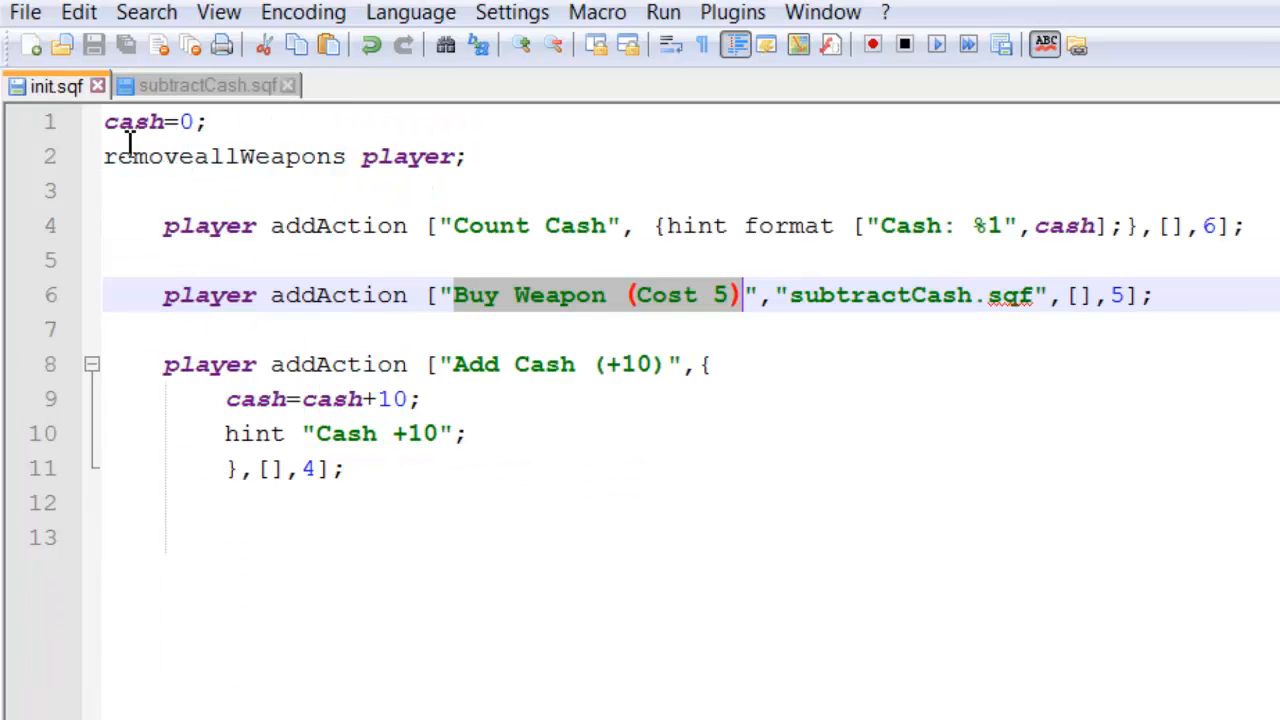
{"action": "left_click", "coordinate": [205, 85]}
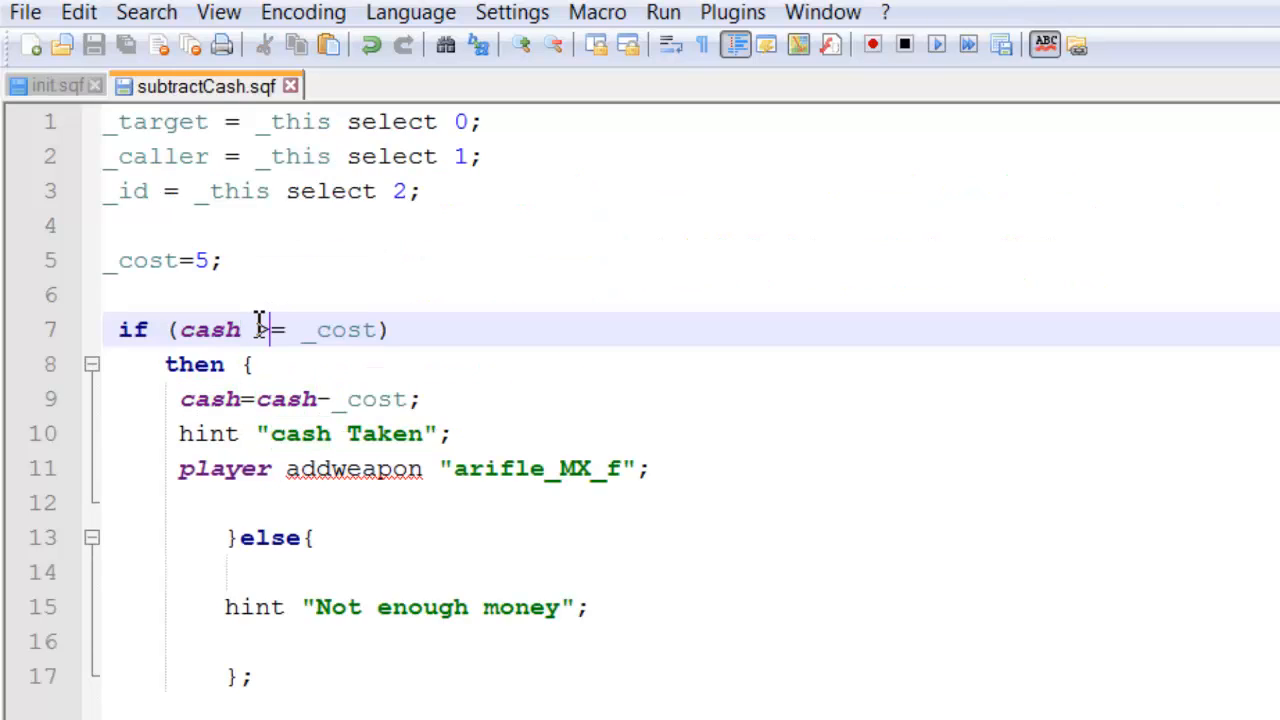
{"action": "type", "text": ">"}
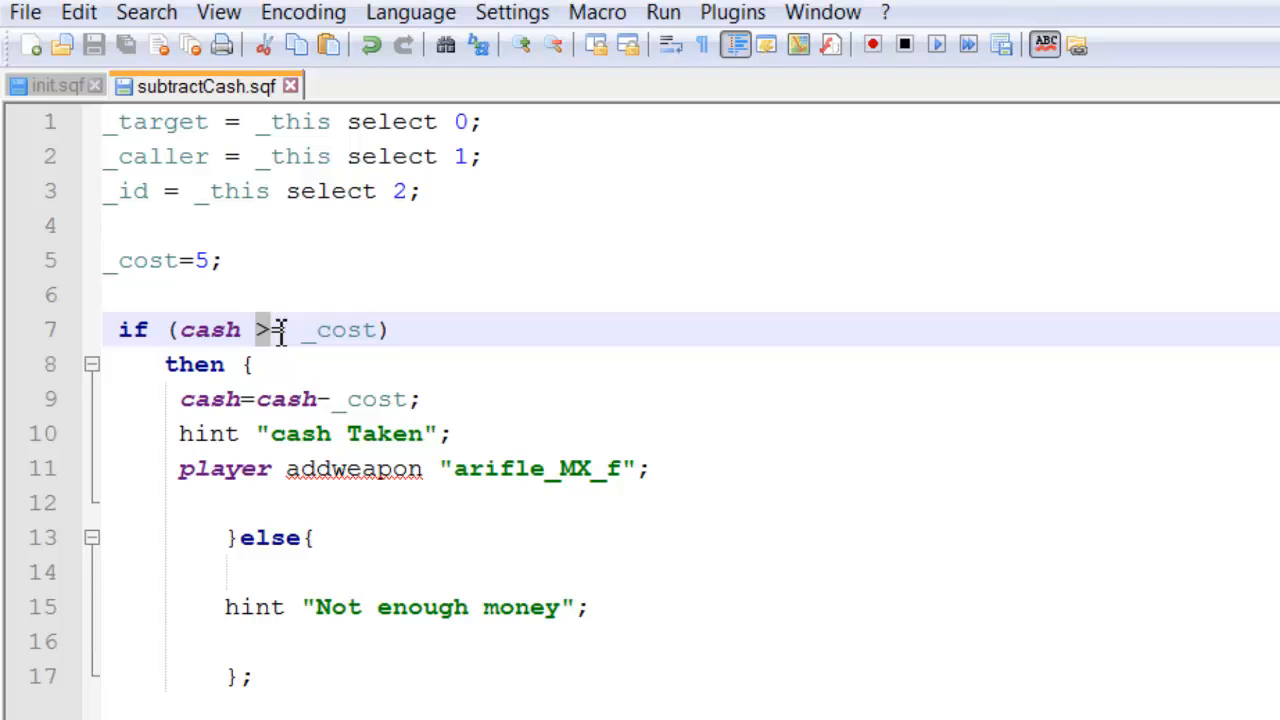
{"action": "type", "text": "="}
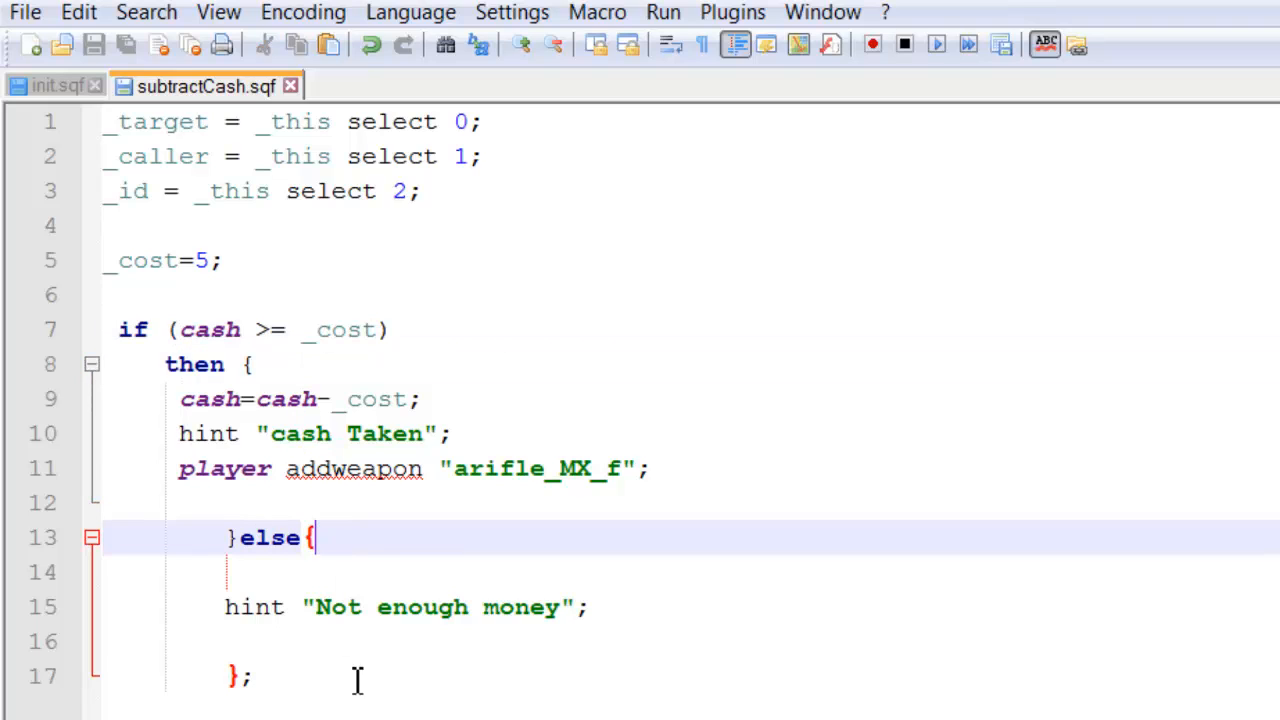
- Highlight the else not-enough-money branch and _cost in the cash subtraction line
{"action": "double_click", "coordinate": [269, 537]}
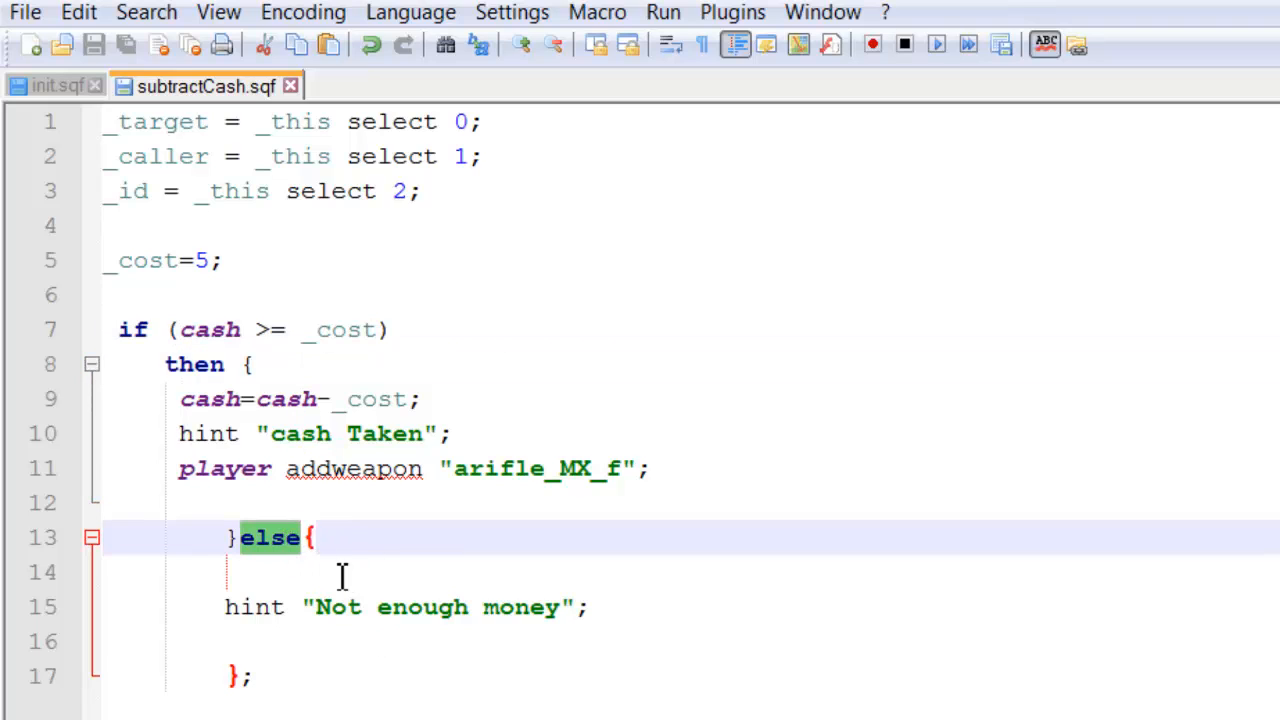
{"action": "mouse_move", "coordinate": [462, 644]}
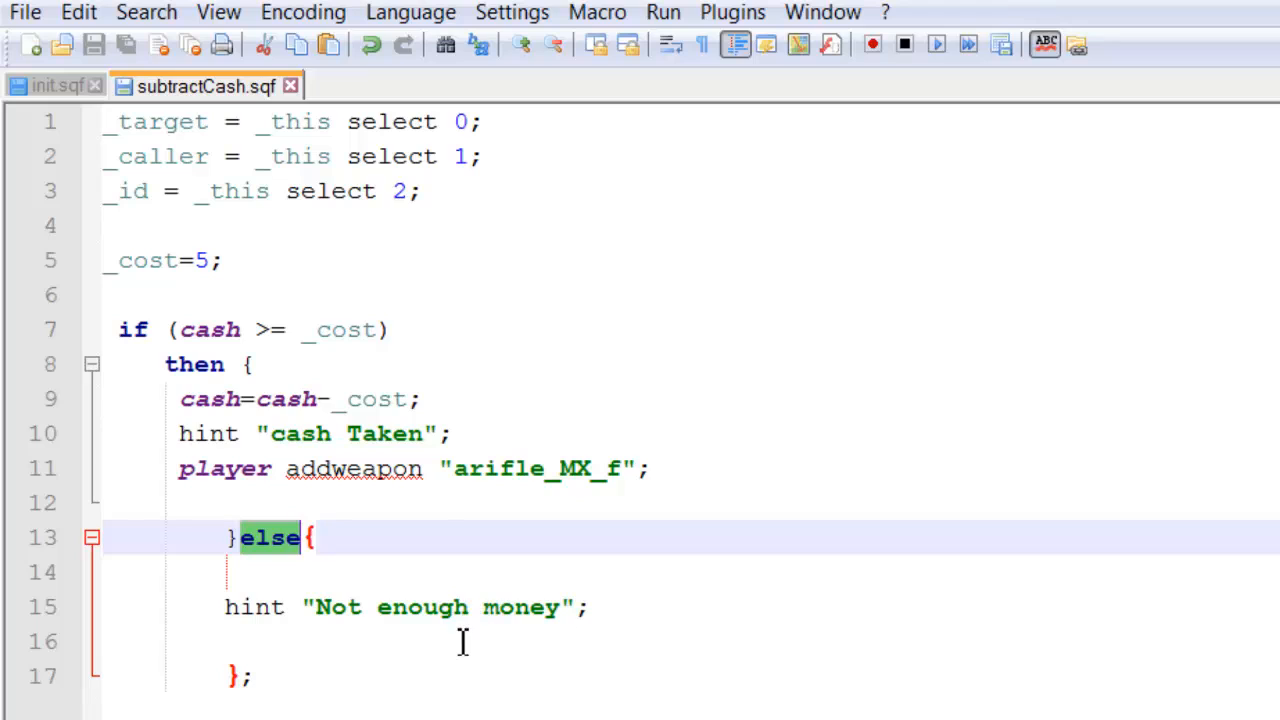
{"action": "mouse_move", "coordinate": [313, 315]}
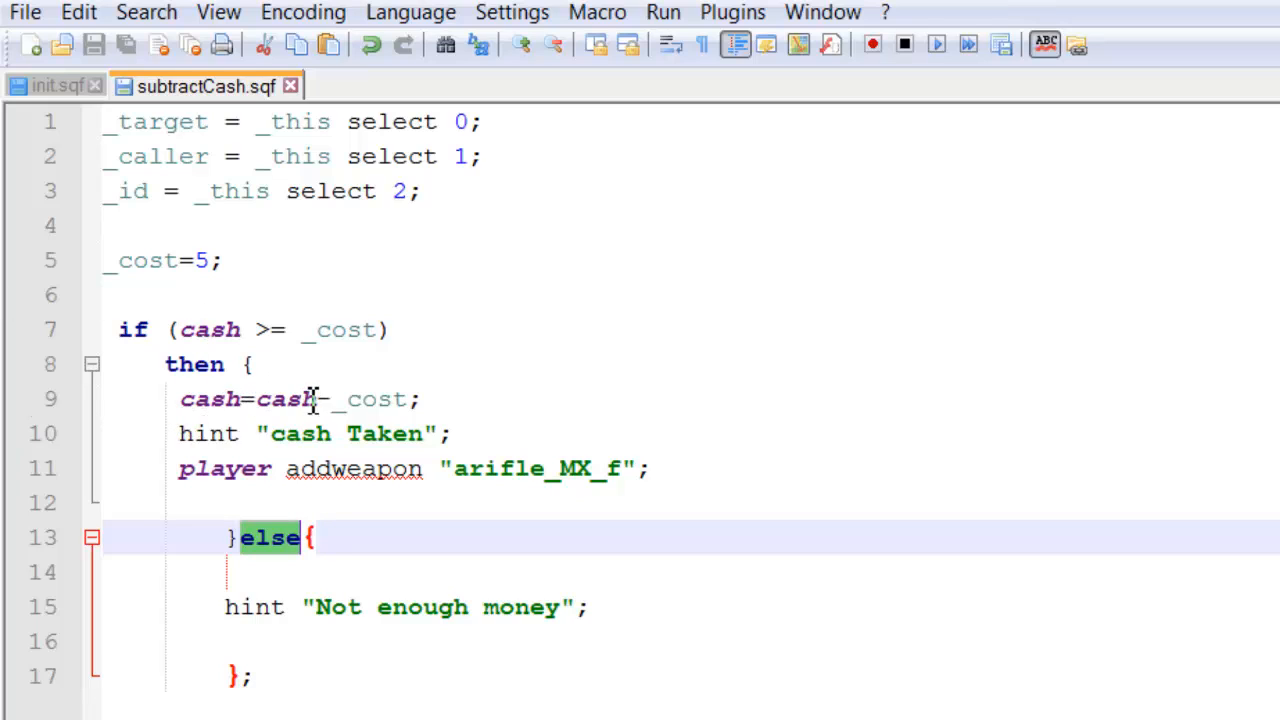
{"action": "double_click", "coordinate": [370, 399]}
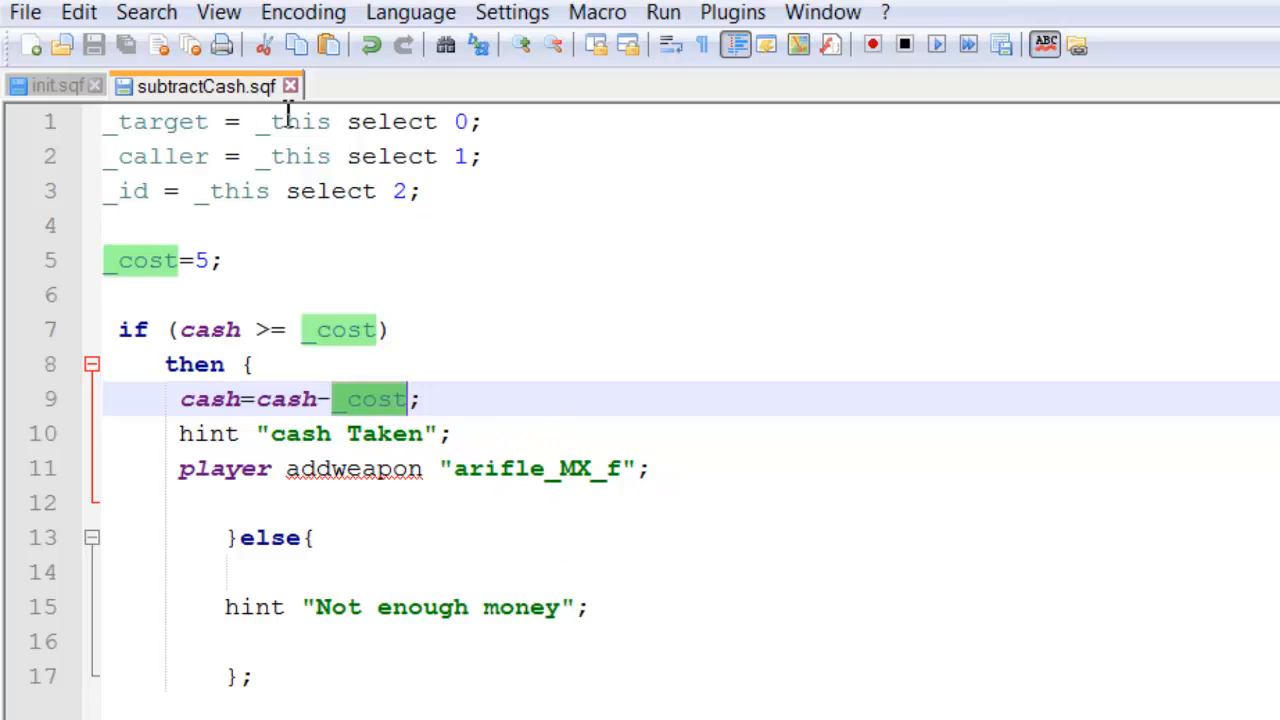
{"action": "left_click", "coordinate": [57, 85]}
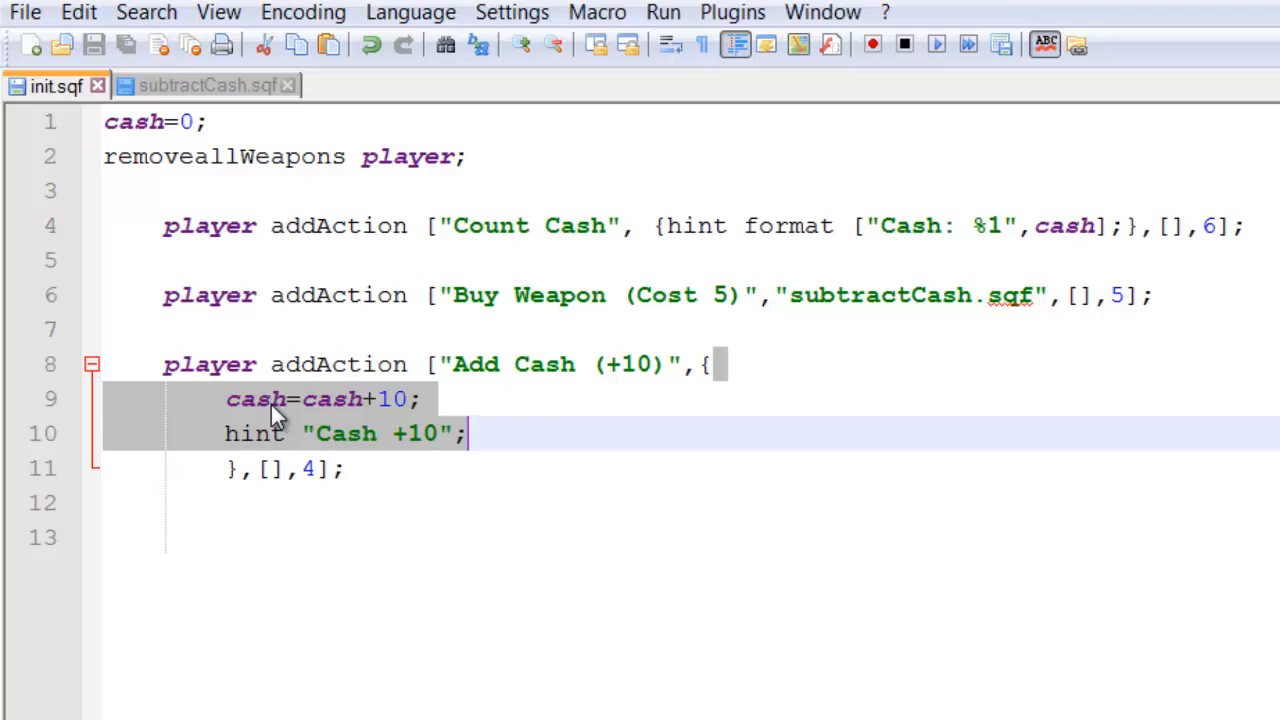
- Highlight the Add Cash code in init.sqf that adds 10 cash and hints 'Cash +10'
{"action": "double_click", "coordinate": [333, 399]}
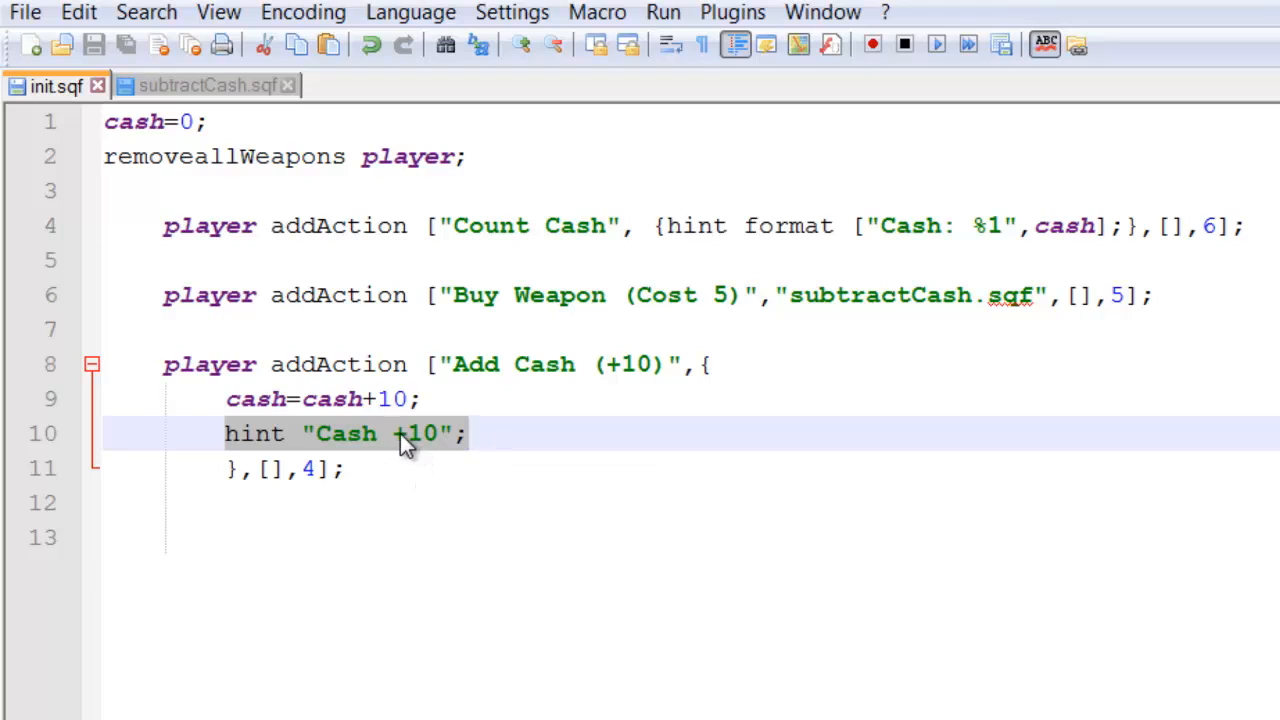
{"action": "mouse_move", "coordinate": [278, 450]}
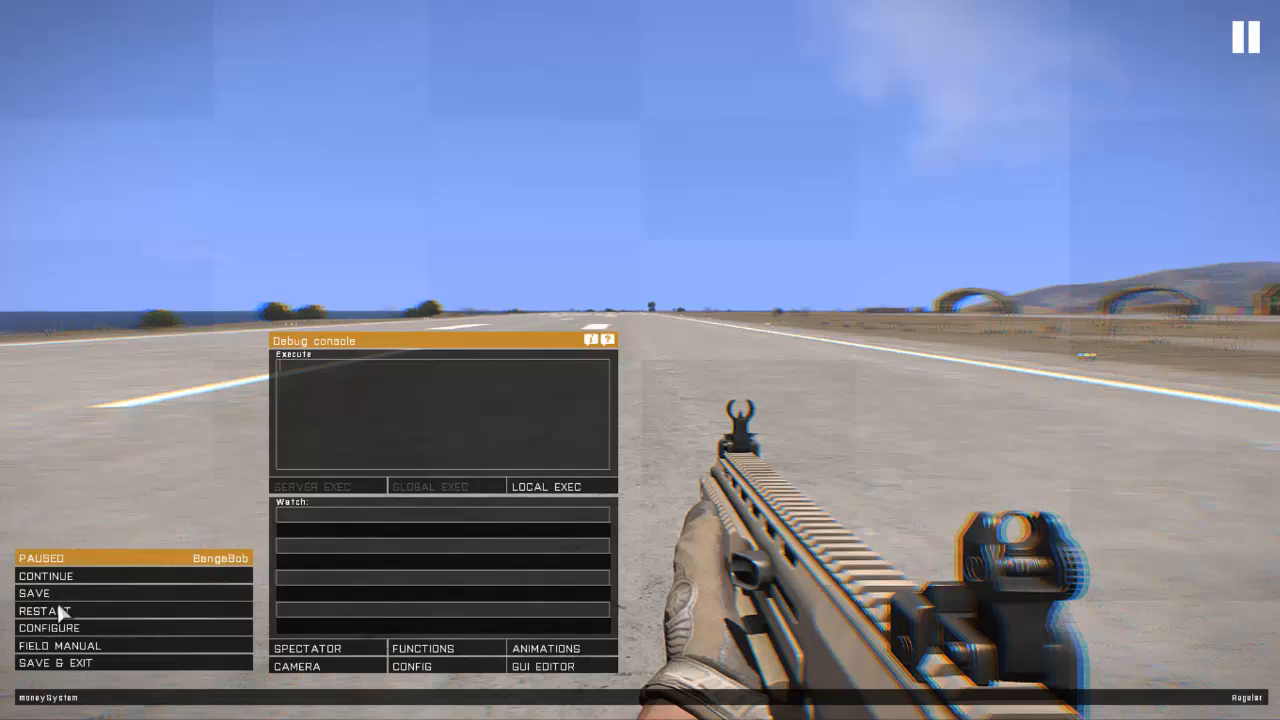
- Restart the moneySystem mission from the pause menu so it reloads on Stratis
{"action": "left_click", "coordinate": [45, 610]}
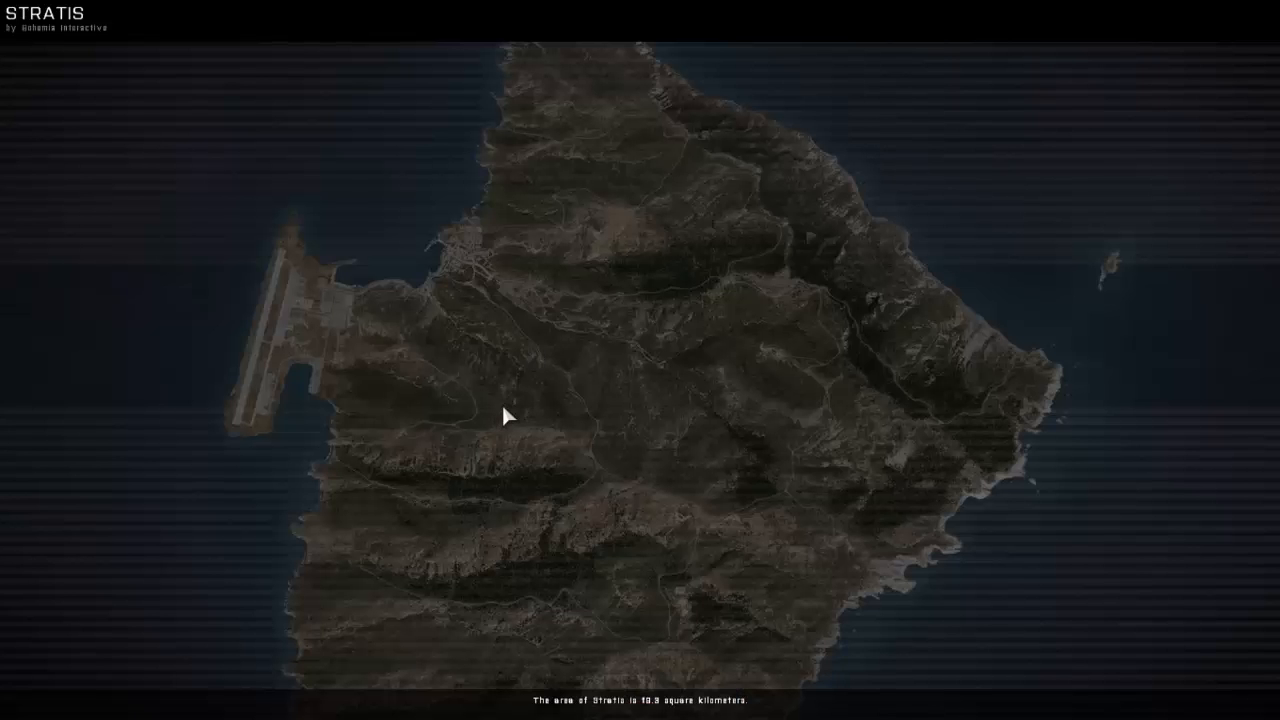
{"action": "mouse_move", "coordinate": [490, 342]}
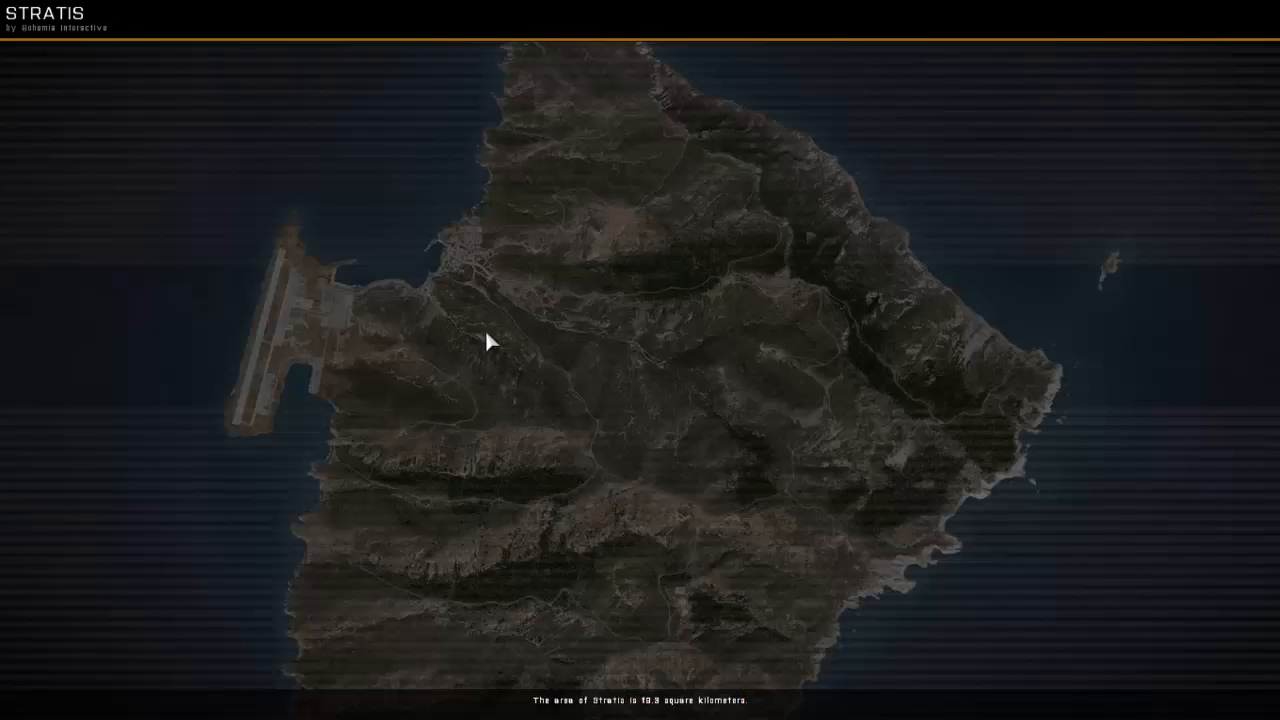